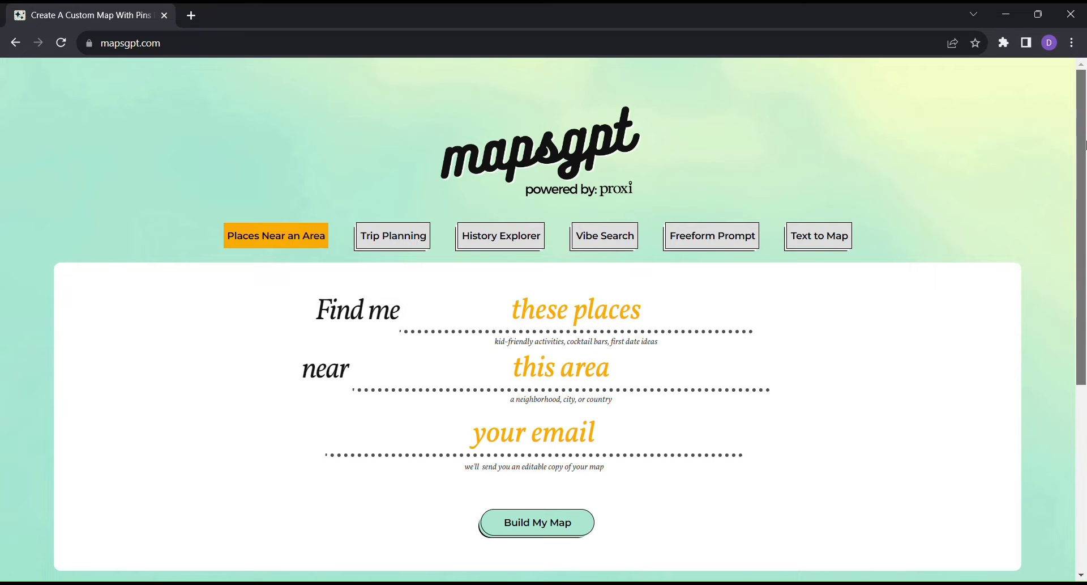
Step: Preview the Trip Planning, History Explorer, Vibe Search, Freeform Prompt and Text to Map forms, ending on Trip Planning
{"action": "scroll", "scroll_direction": "down", "scroll_amount": 3}
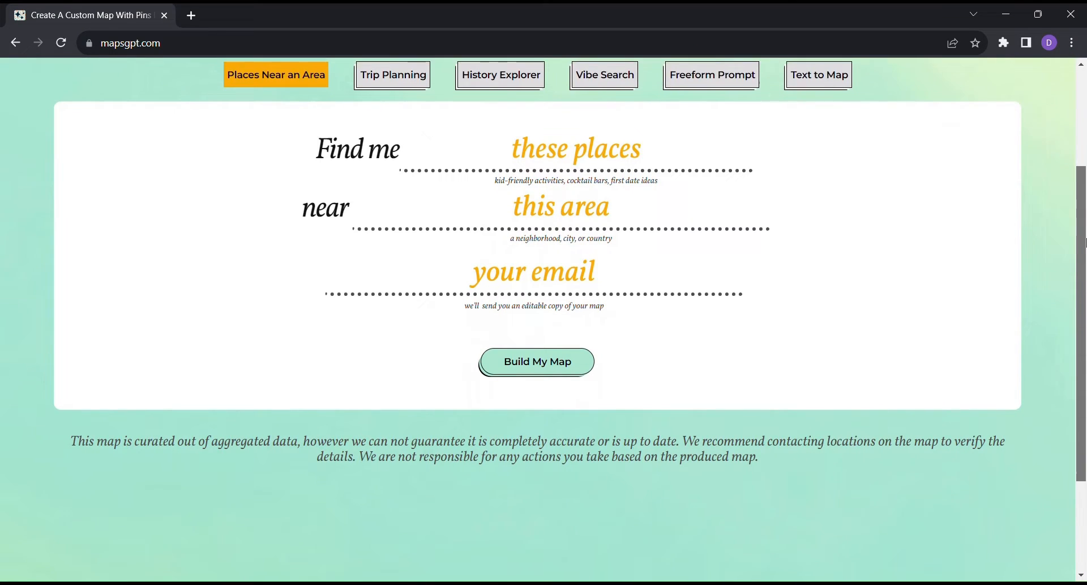
{"action": "scroll", "scroll_direction": "down", "scroll_amount": 3}
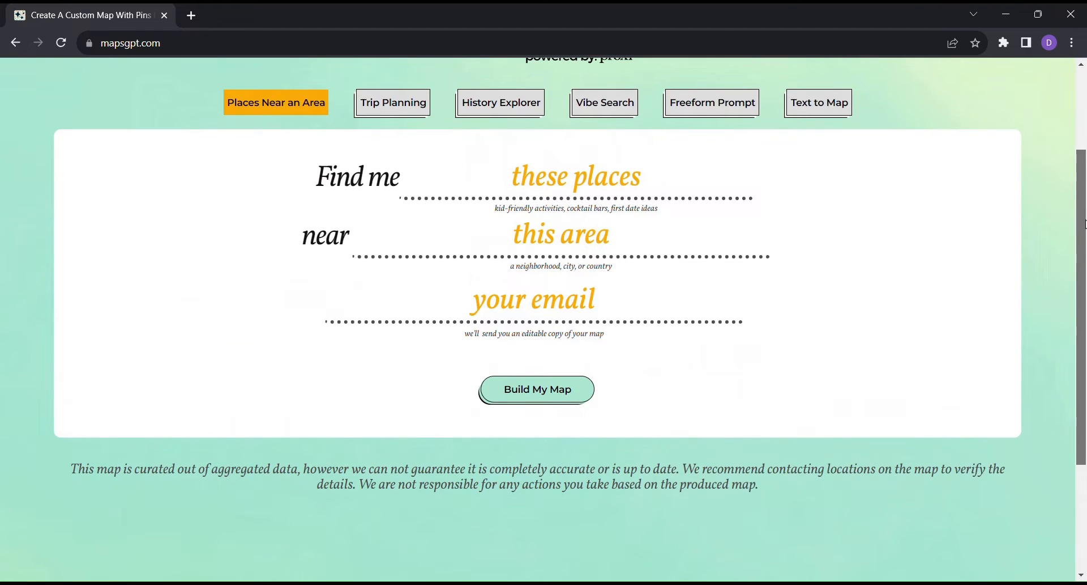
{"action": "scroll", "scroll_direction": "up", "scroll_amount": 3}
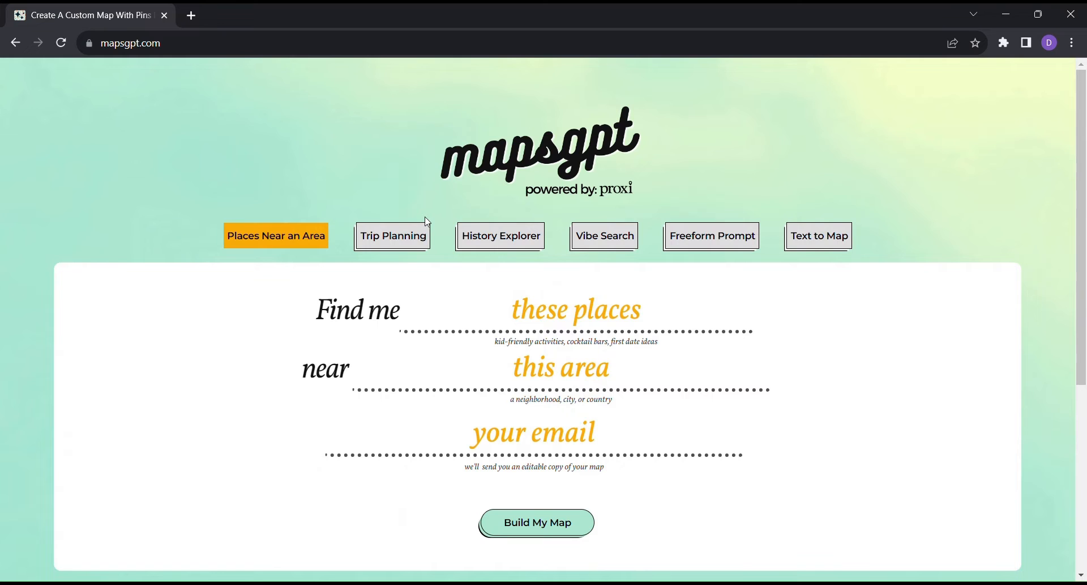
{"action": "left_click", "coordinate": [394, 235]}
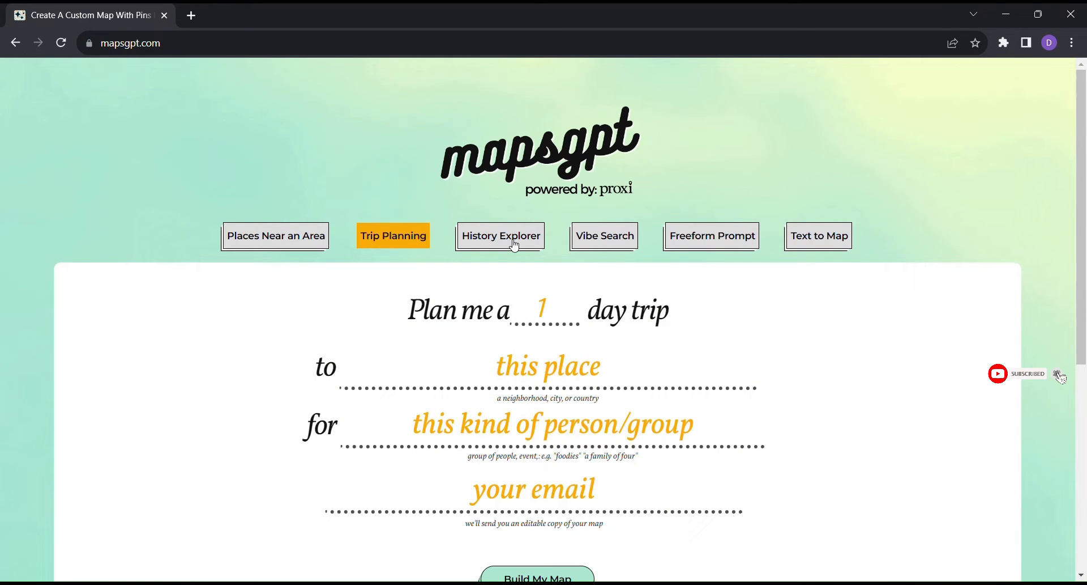
{"action": "left_click", "coordinate": [500, 236]}
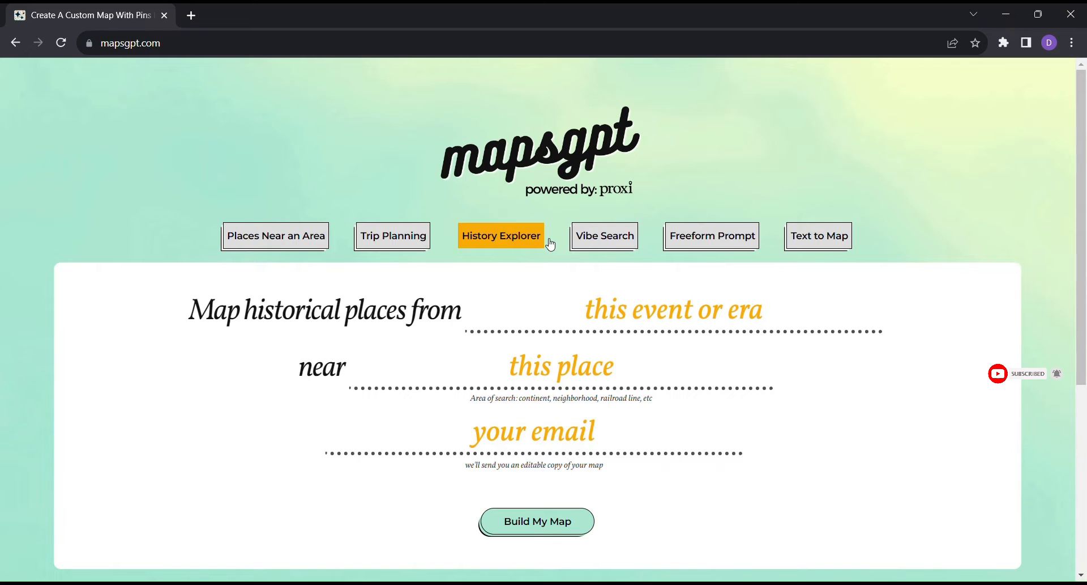
{"action": "left_click", "coordinate": [604, 236]}
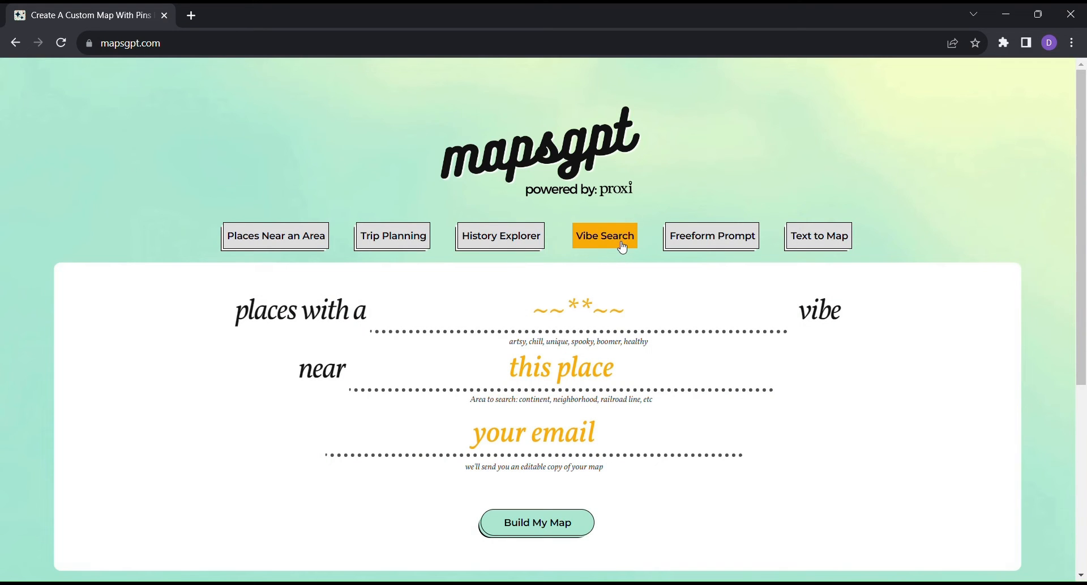
{"action": "mouse_move", "coordinate": [714, 252]}
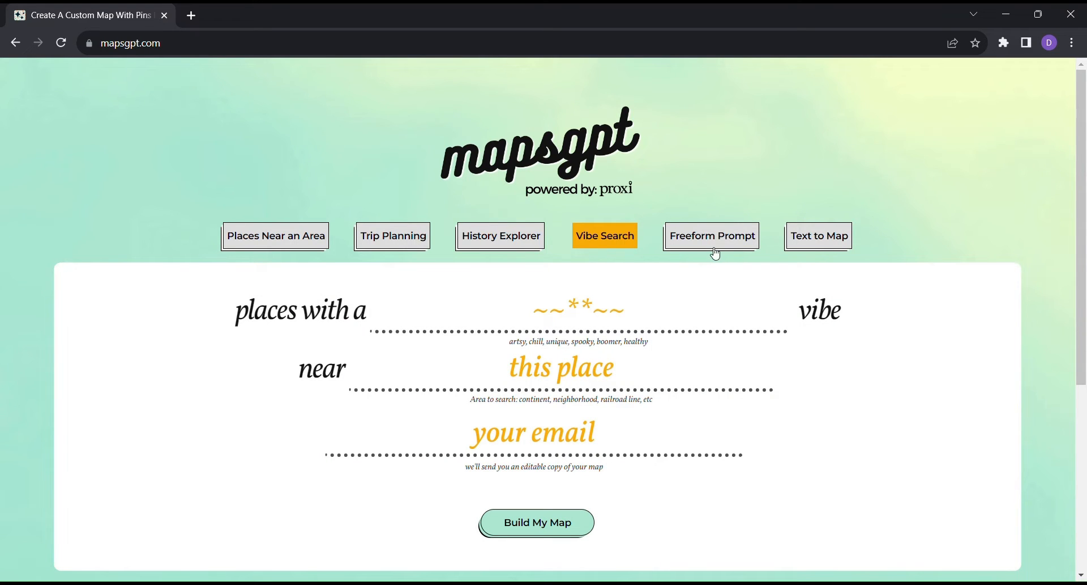
{"action": "left_click", "coordinate": [712, 235]}
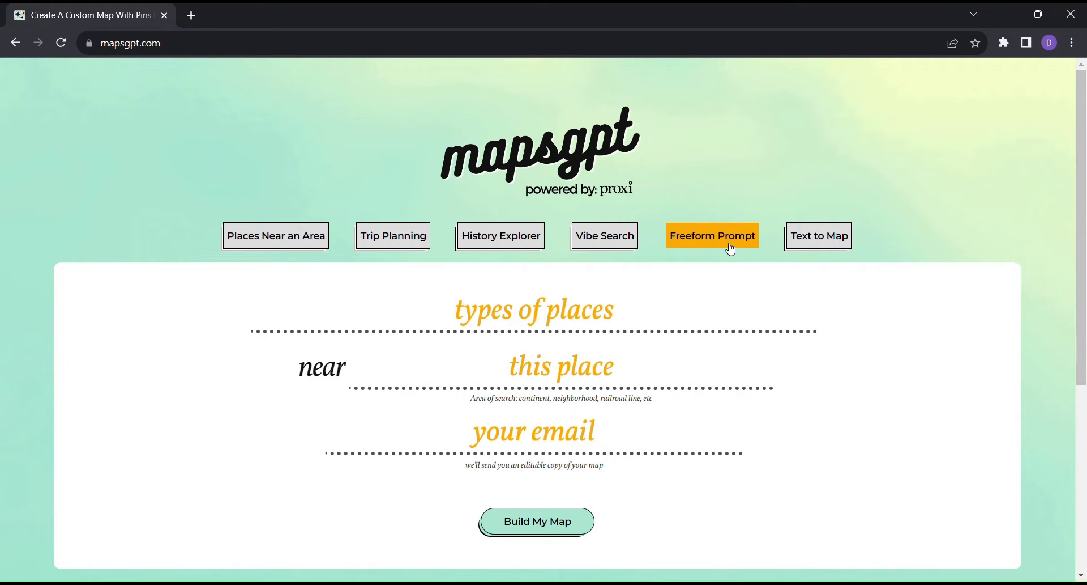
{"action": "mouse_move", "coordinate": [822, 246]}
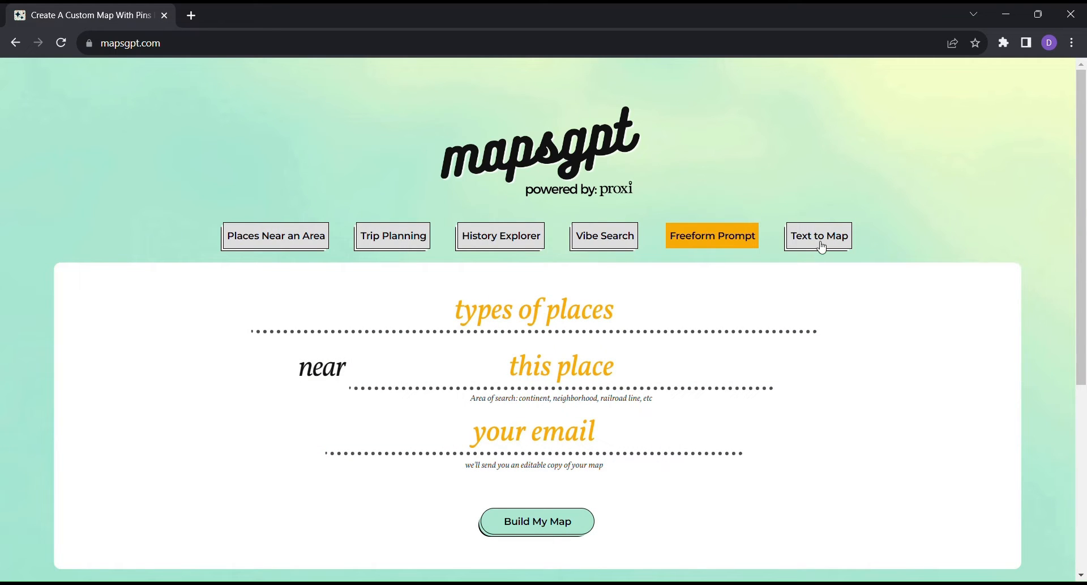
{"action": "left_click", "coordinate": [818, 236]}
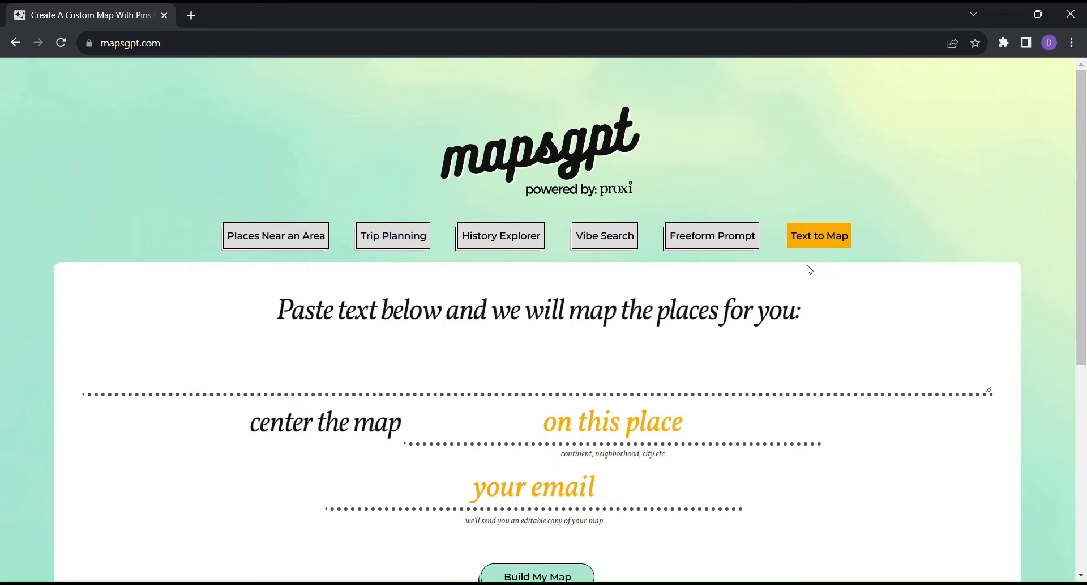
{"action": "left_click", "coordinate": [392, 235]}
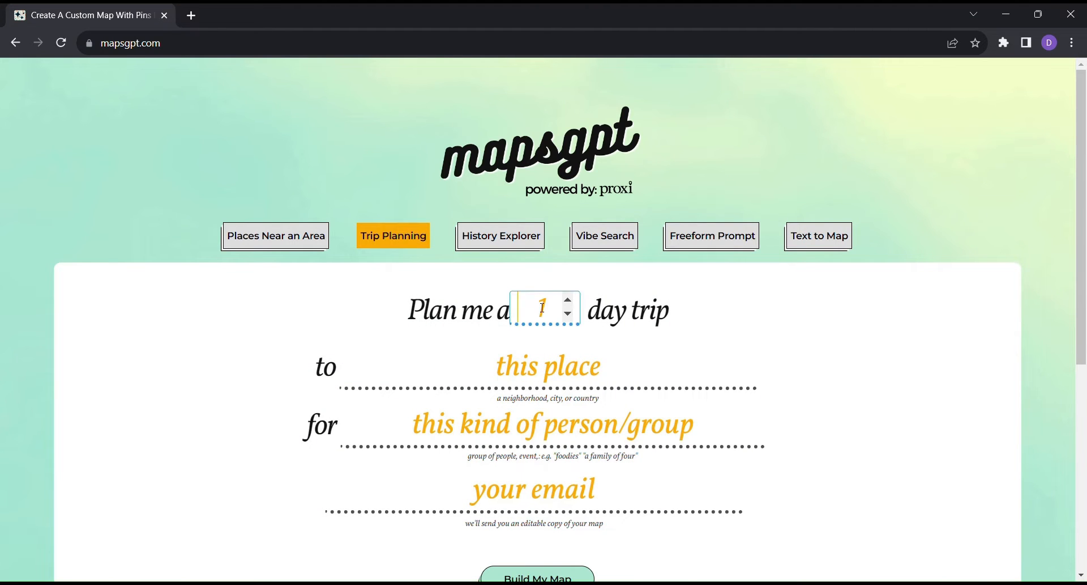
{"action": "type", "text": "5"}
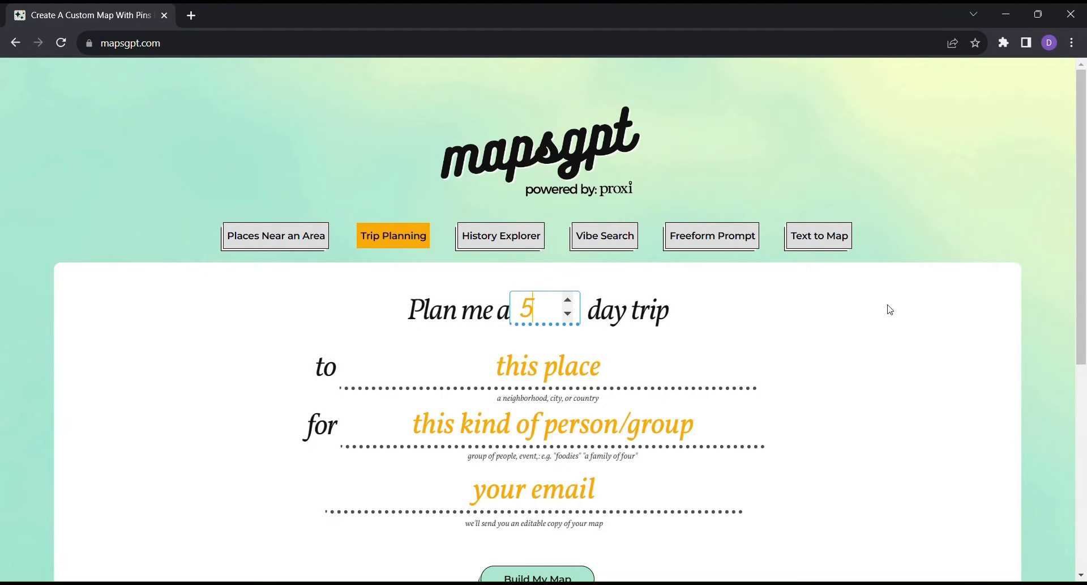
{"action": "type", "text": "Manali"}
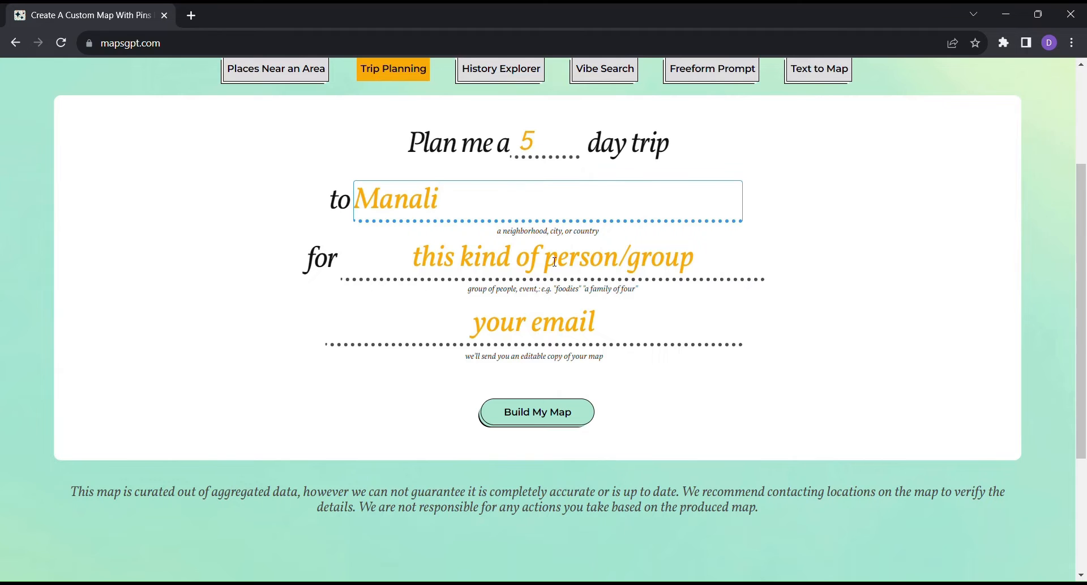
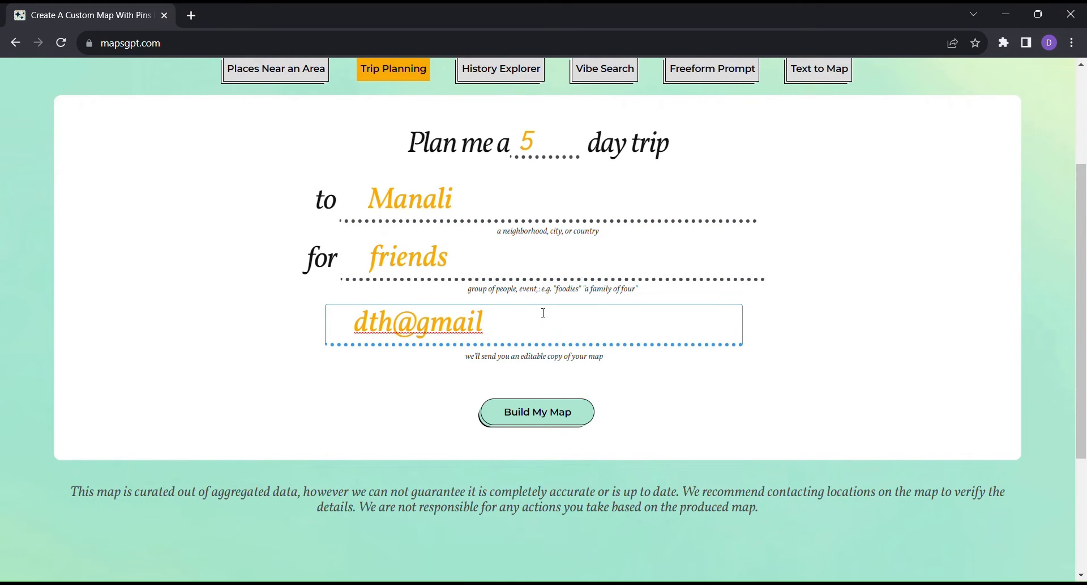
{"action": "left_click", "coordinate": [536, 411]}
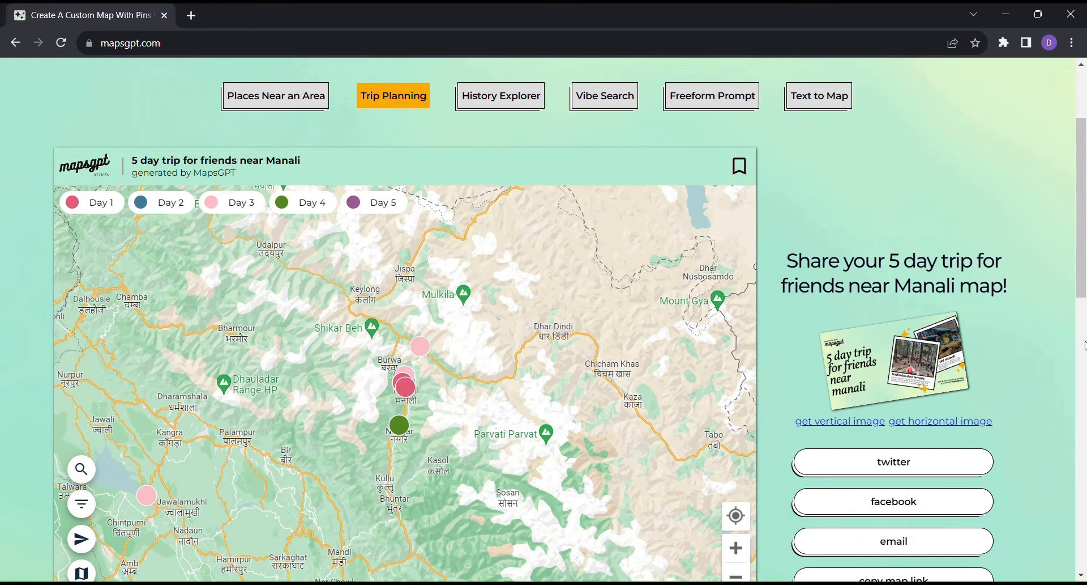
Step: Dismiss the Kund Bath for Ladies place card and bring up the History Explorer form
{"action": "scroll", "scroll_direction": "down", "scroll_amount": 3}
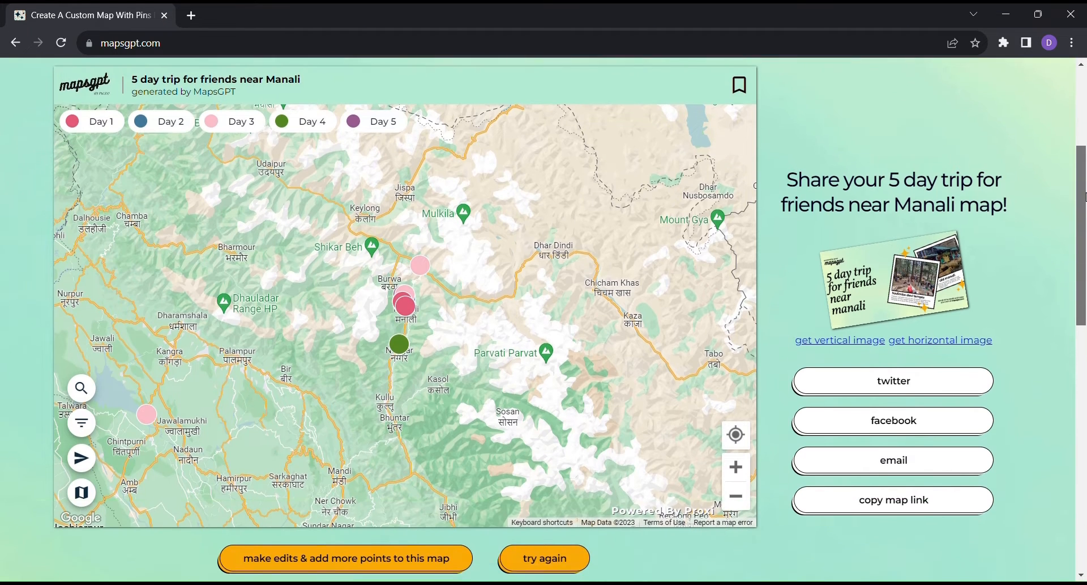
{"action": "left_click", "coordinate": [405, 303]}
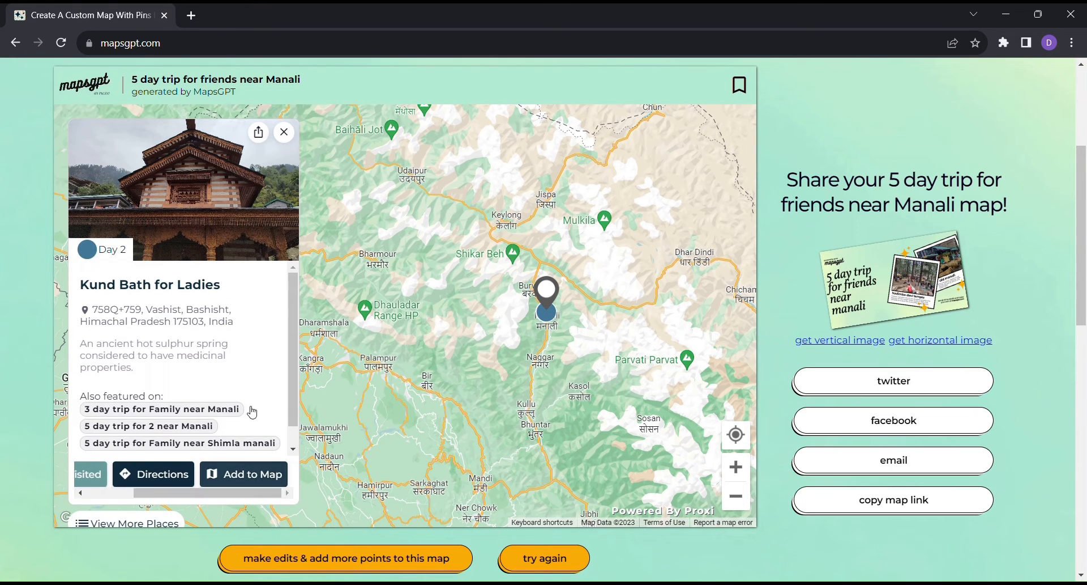
{"action": "left_click", "coordinate": [283, 132]}
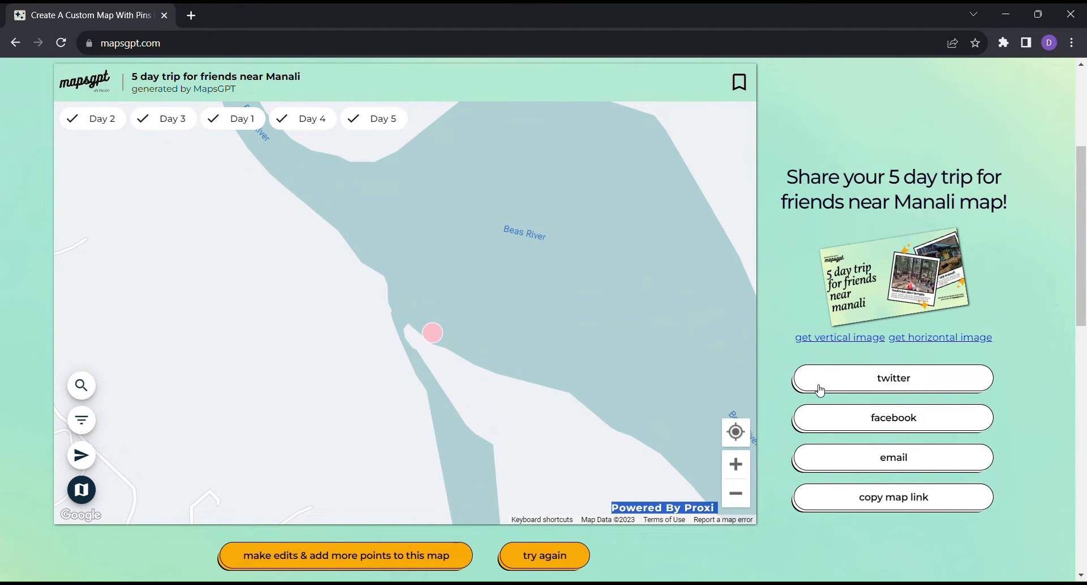
{"action": "scroll", "scroll_direction": "up", "scroll_amount": 3}
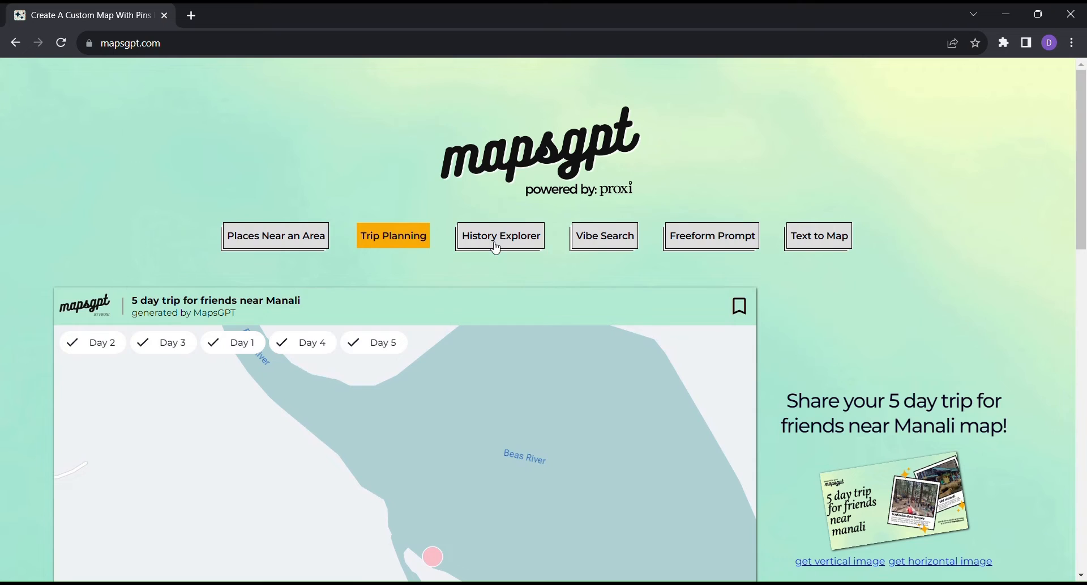
{"action": "left_click", "coordinate": [501, 235]}
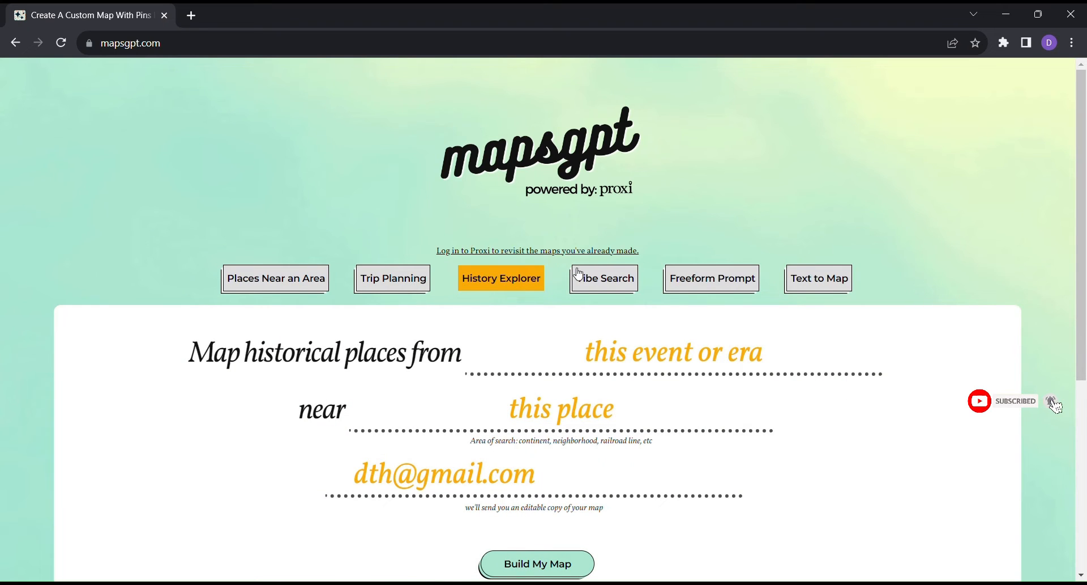
Step: In Vibe Search, enter 'chill' as the vibe, start the area with 'A', and submit
{"action": "left_click", "coordinate": [604, 278]}
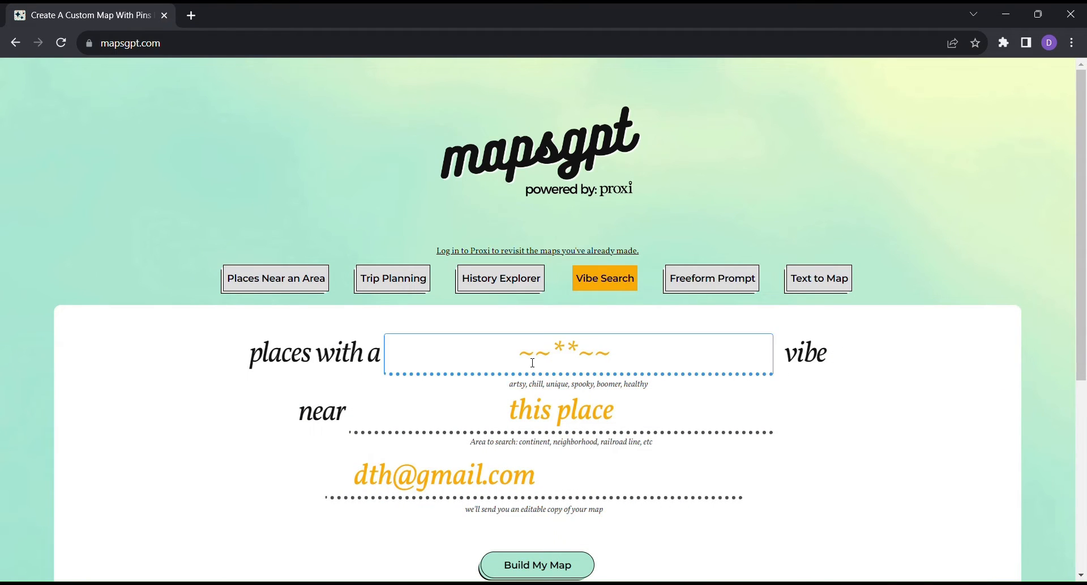
{"action": "type", "text": "ch"}
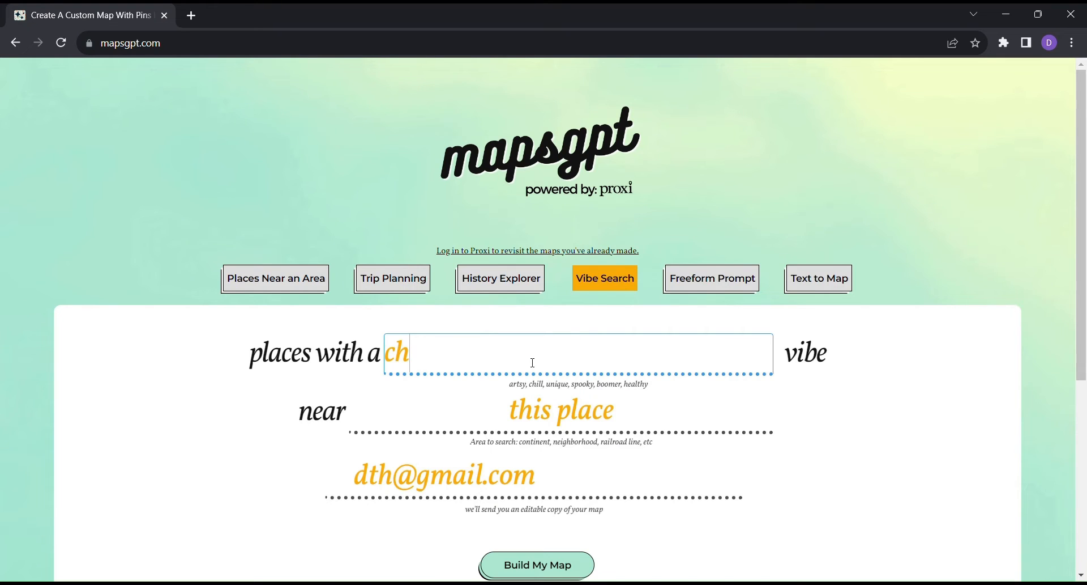
{"action": "type", "text": "ill"}
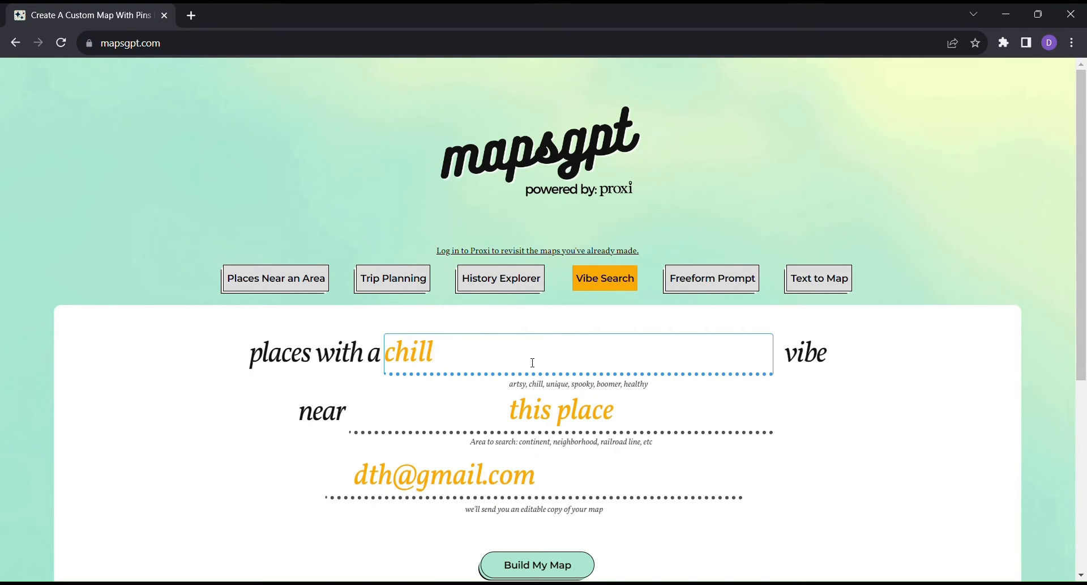
{"action": "left_click", "coordinate": [560, 409]}
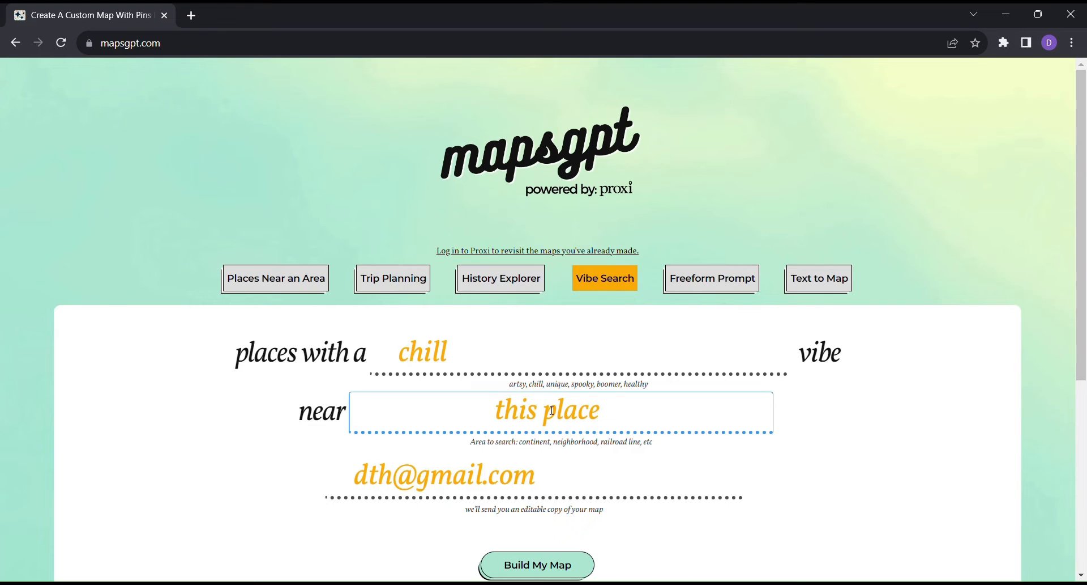
{"action": "type", "text": "A"}
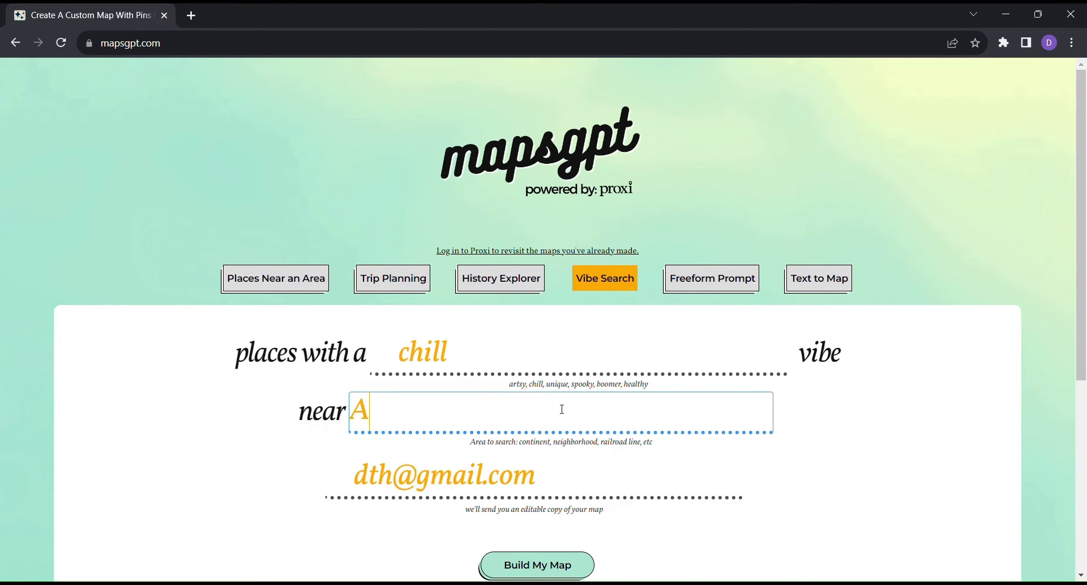
{"action": "left_click", "coordinate": [536, 563]}
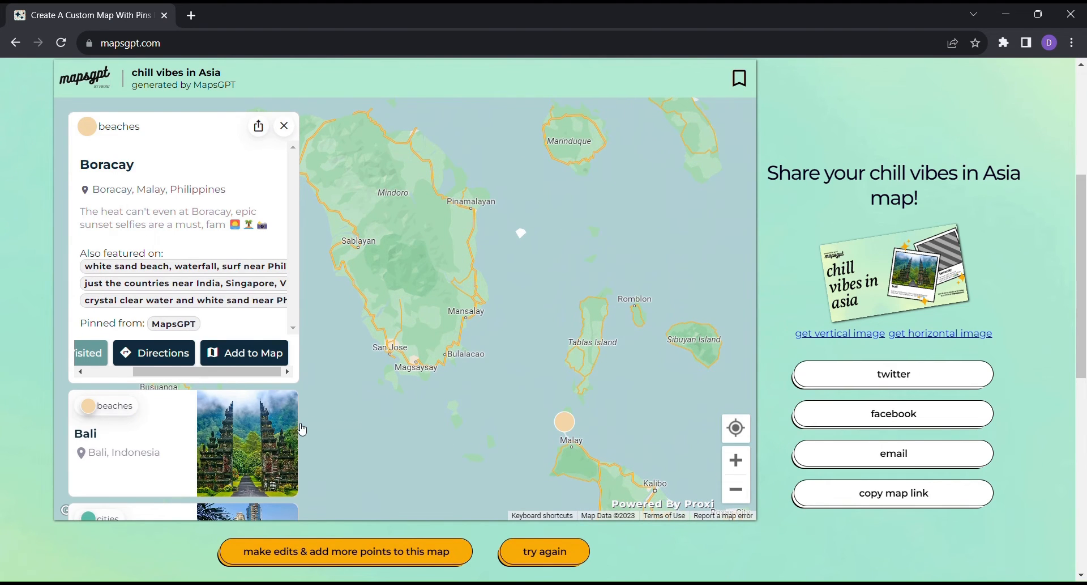
Step: Close the Boracay card, open Mount Fuji's details, and scroll through the chill vibes map page
{"action": "left_click", "coordinate": [284, 125]}
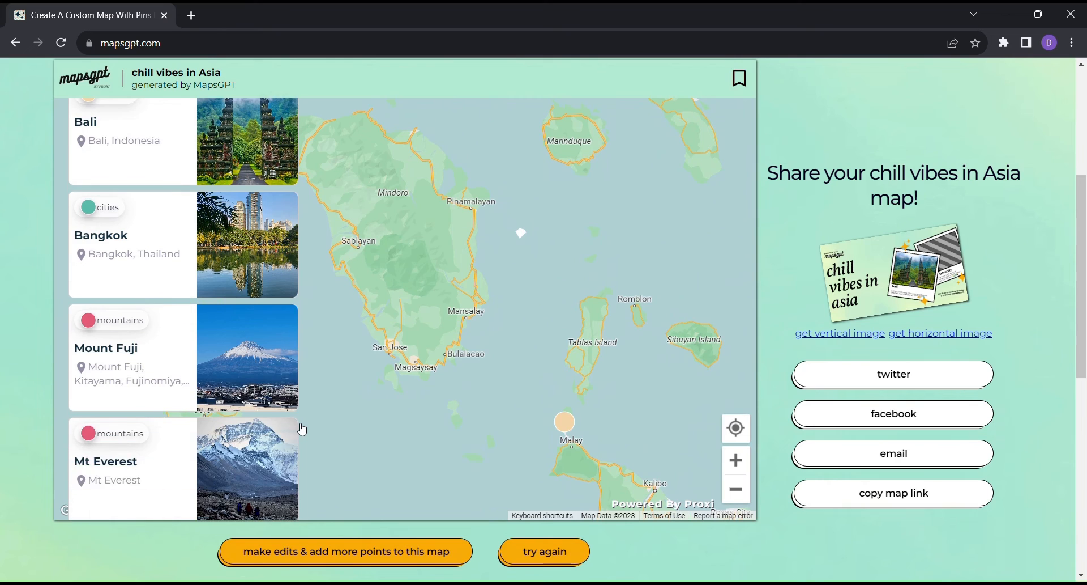
{"action": "scroll", "scroll_direction": "down", "scroll_amount": 3}
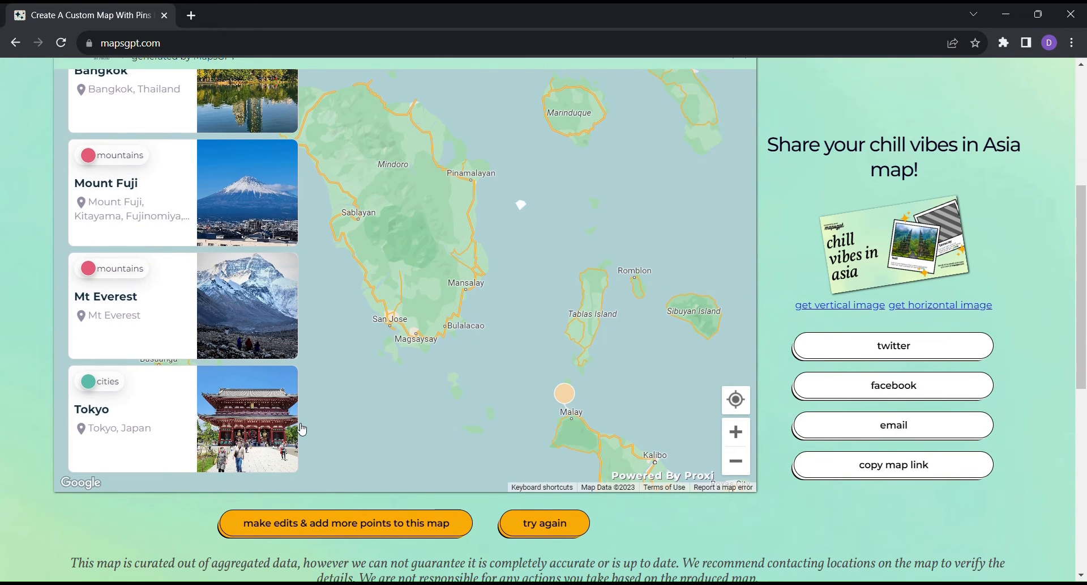
{"action": "left_click", "coordinate": [106, 182]}
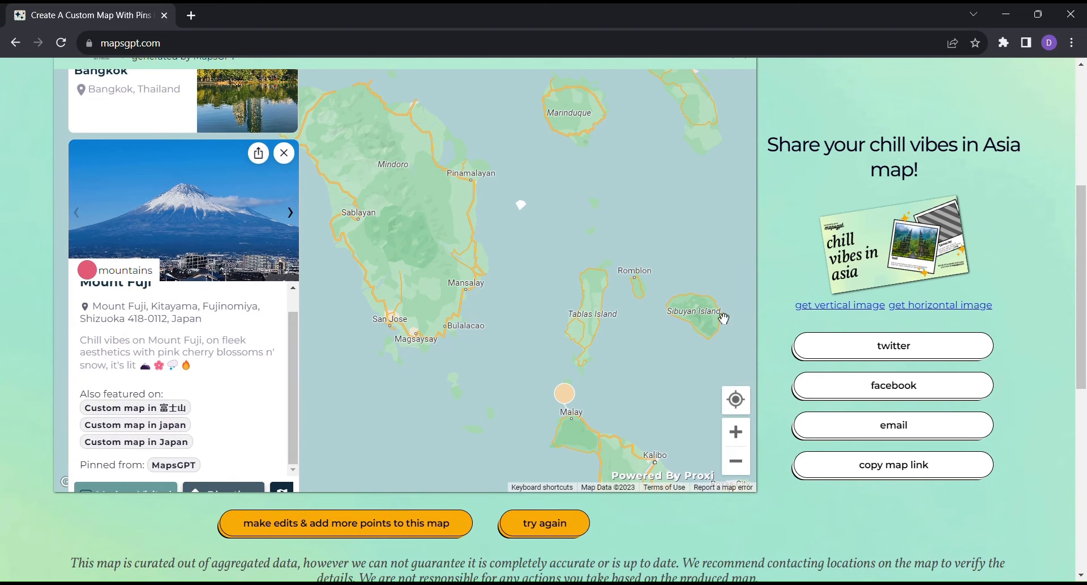
{"action": "scroll", "scroll_direction": "down", "scroll_amount": 3}
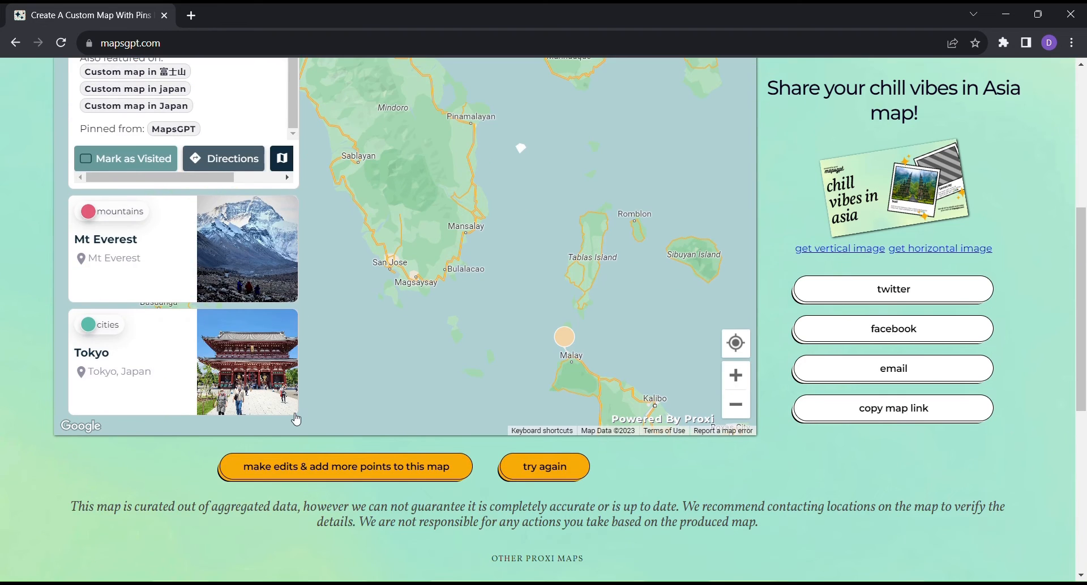
{"action": "scroll", "scroll_direction": "down", "scroll_amount": 3}
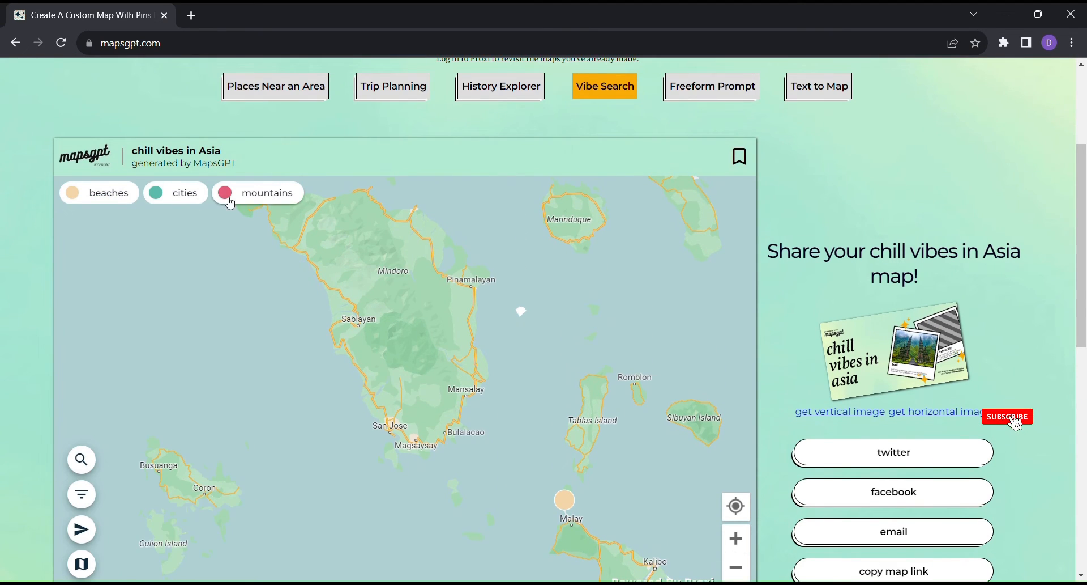
{"action": "scroll", "scroll_direction": "down", "scroll_amount": 3}
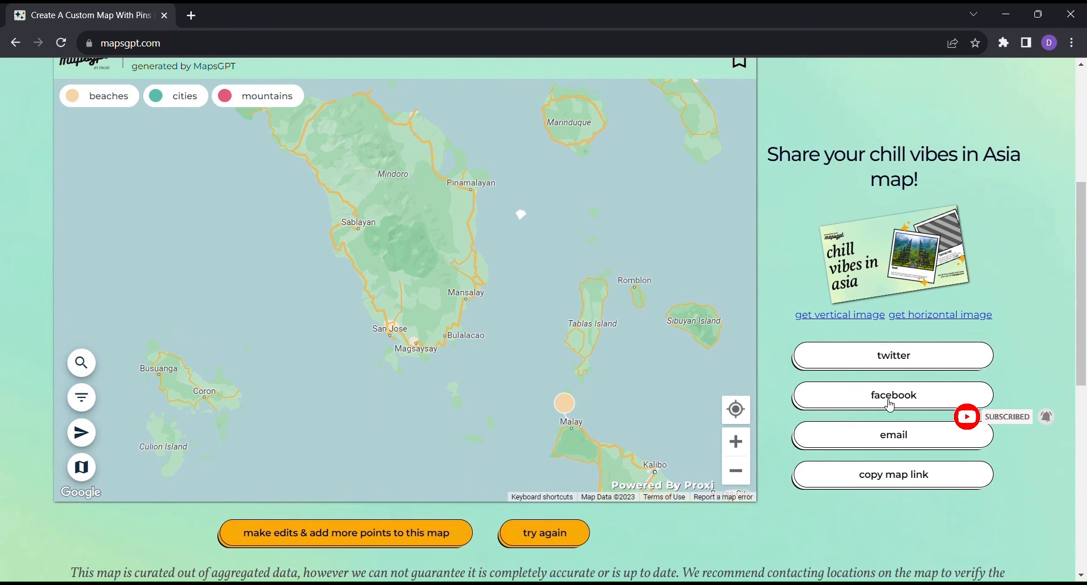